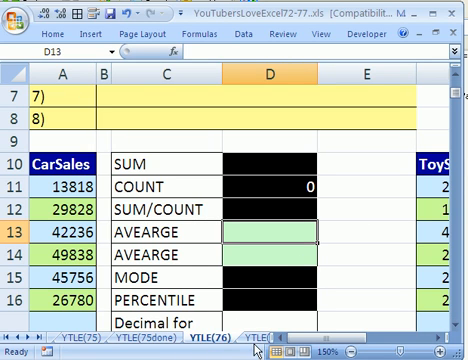
mouse_move(272, 262)
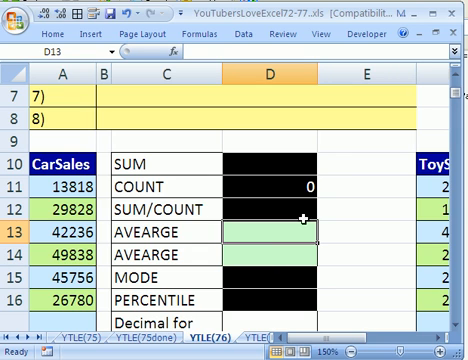
mouse_move(228, 20)
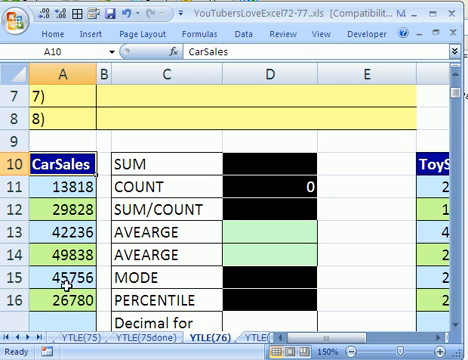
Step: Scroll the sheet to bring the CarSales column and summary table into view
scroll("right", 3)
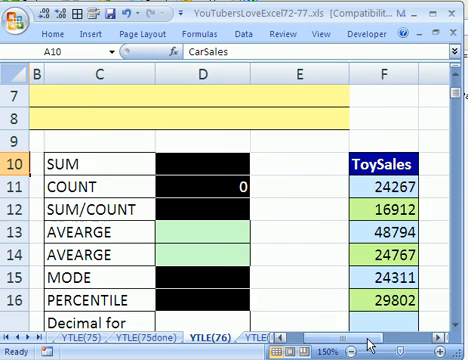
scroll("left", 3)
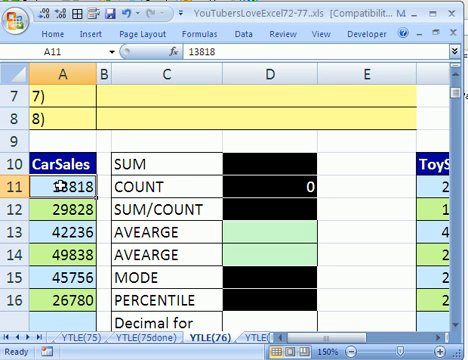
scroll("down", 3)
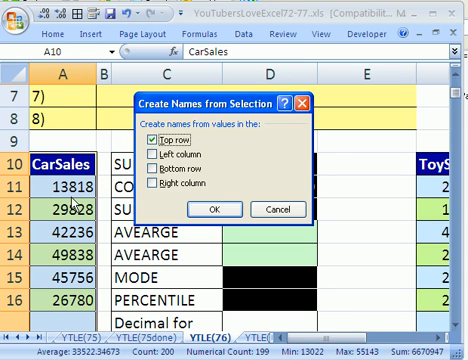
mouse_move(164, 140)
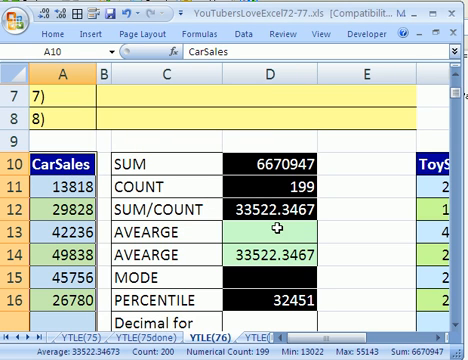
mouse_move(278, 312)
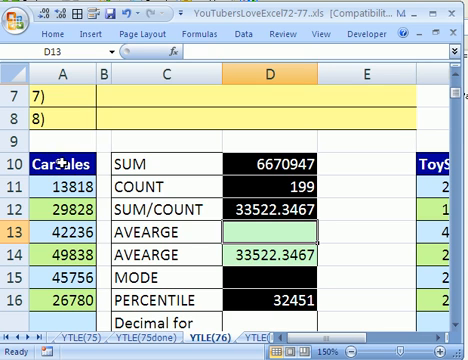
mouse_move(256, 236)
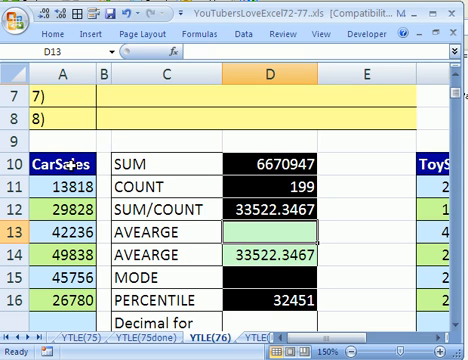
mouse_move(206, 244)
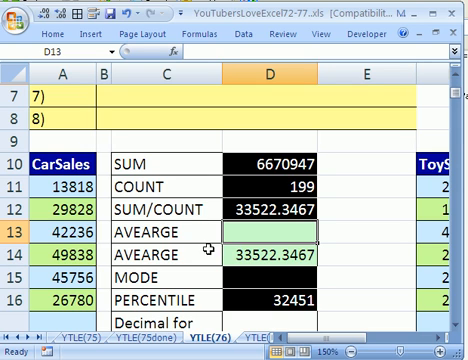
Step: Start =AVERAGE( in D13 pointing at the "CarSales" header in A10
type("=ave")
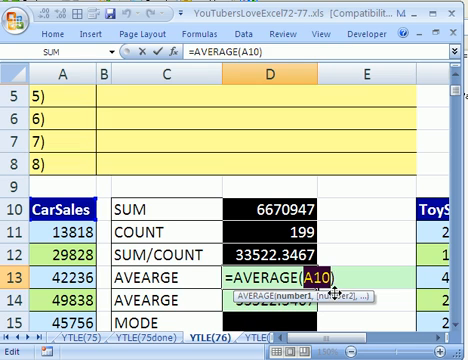
type("\"CarSales\"")
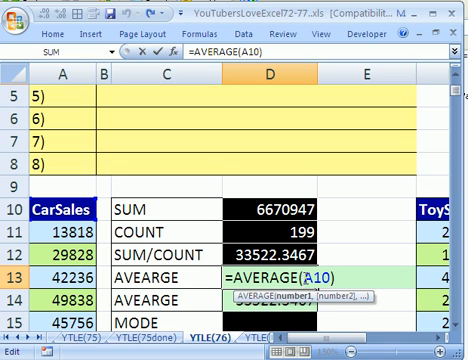
Step: Complete D13 as =AVERAGE(INDIRECT(A10)), returning 33522.3467 to match SUM/COUNT
type("in")
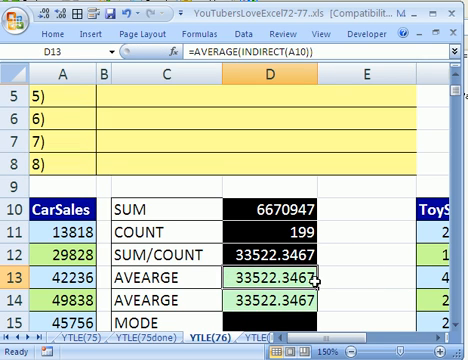
double_click(270, 272)
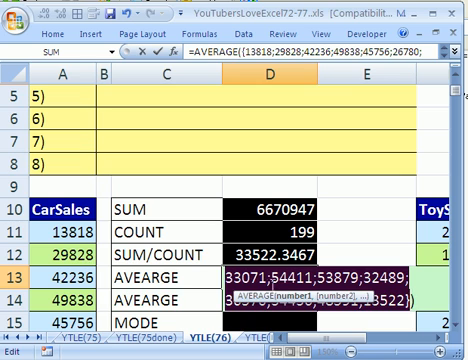
type("=AVERAGE(INDIRECT(A10))")
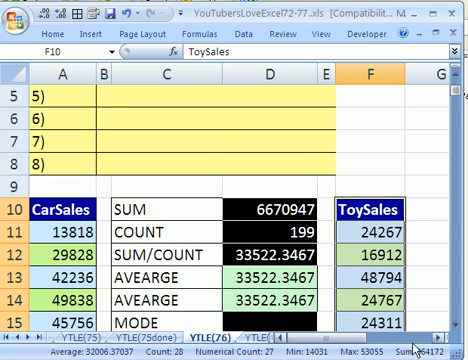
Step: Restore the ToySales header and try =IF(ISERR(AVERAGE(INDIRECT(A10))),"",AVERAGE(INDIRECT(A10))) in D13
scroll("down", 3)
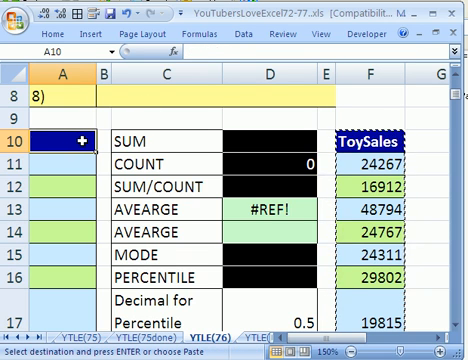
key("enter")
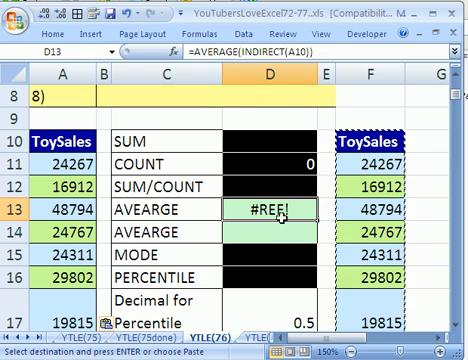
type("=IF(ISERR(AVERAGE(INDIRECT(A10))),\"\",AVERAGE(INDIRECT(A10)))")
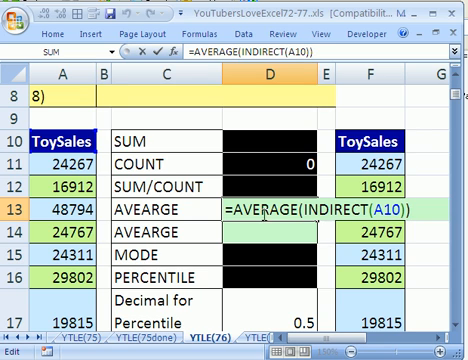
Step: Rewrite D13 as =IFERROR(AVERAGE(INDIRECT(A10)),"") so a missing header shows blank
type("i")
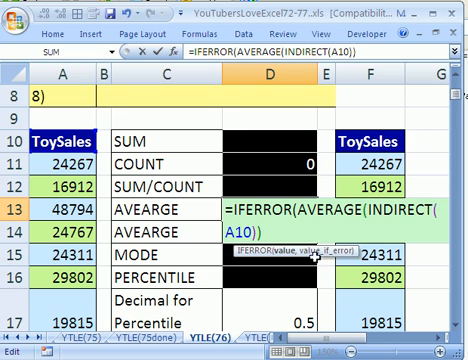
mouse_move(304, 188)
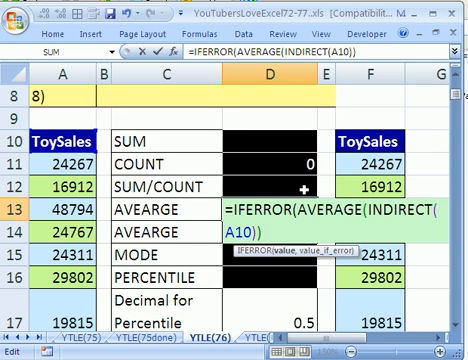
type(",")
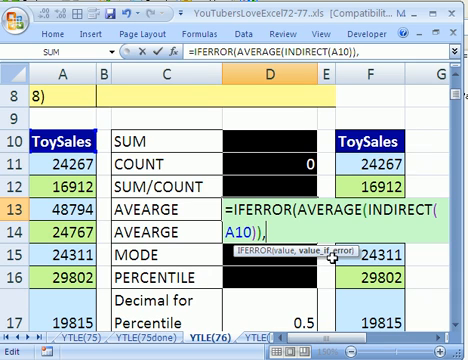
type("\"")
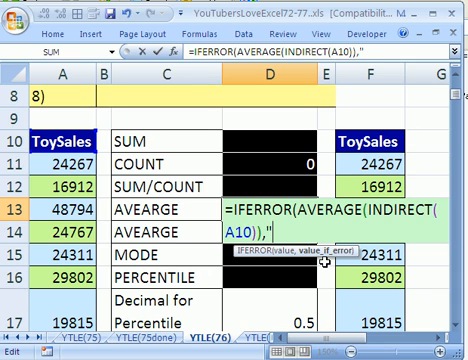
type("\")")
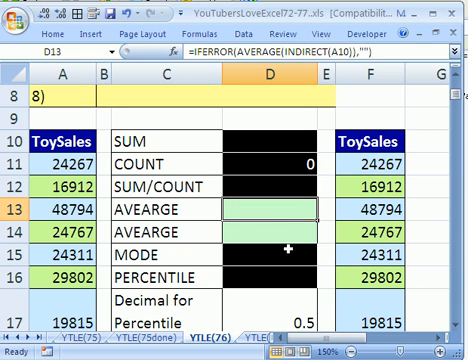
mouse_move(110, 176)
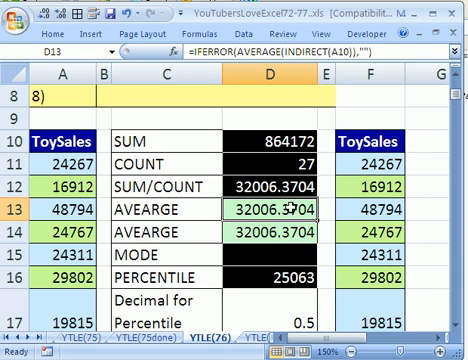
mouse_move(150, 272)
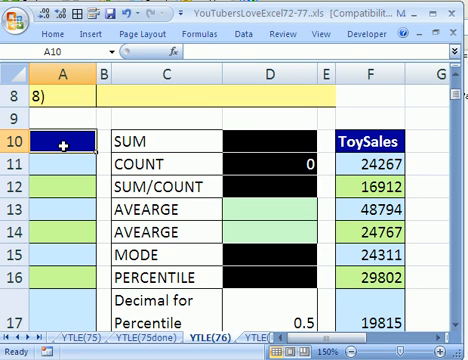
Step: Enter a Sales header over values 1–5 and confirm SUM 15, COUNT 5, AVERAGE 3
type("Sales")
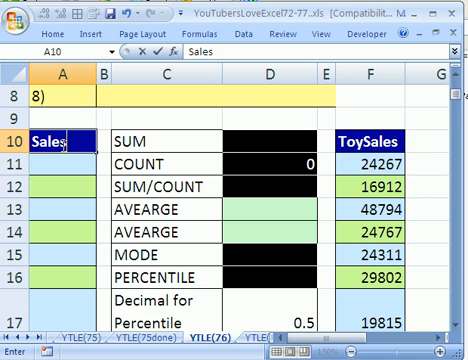
type("3")
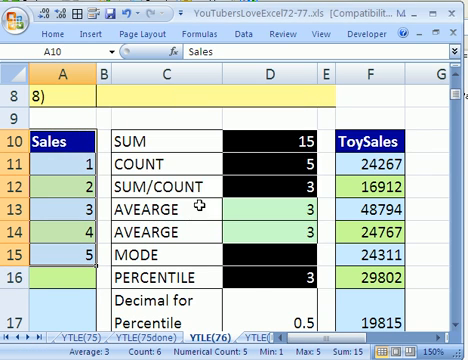
mouse_move(278, 276)
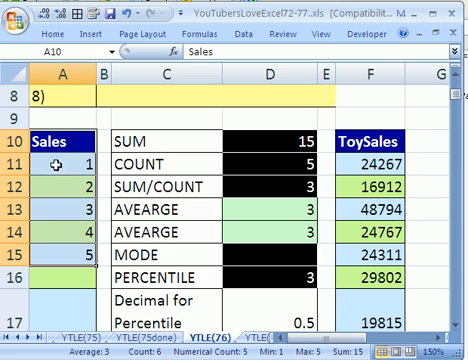
left_click(52, 136)
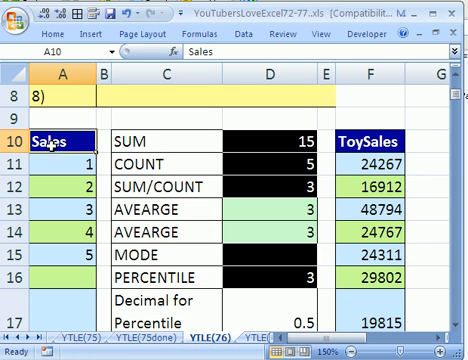